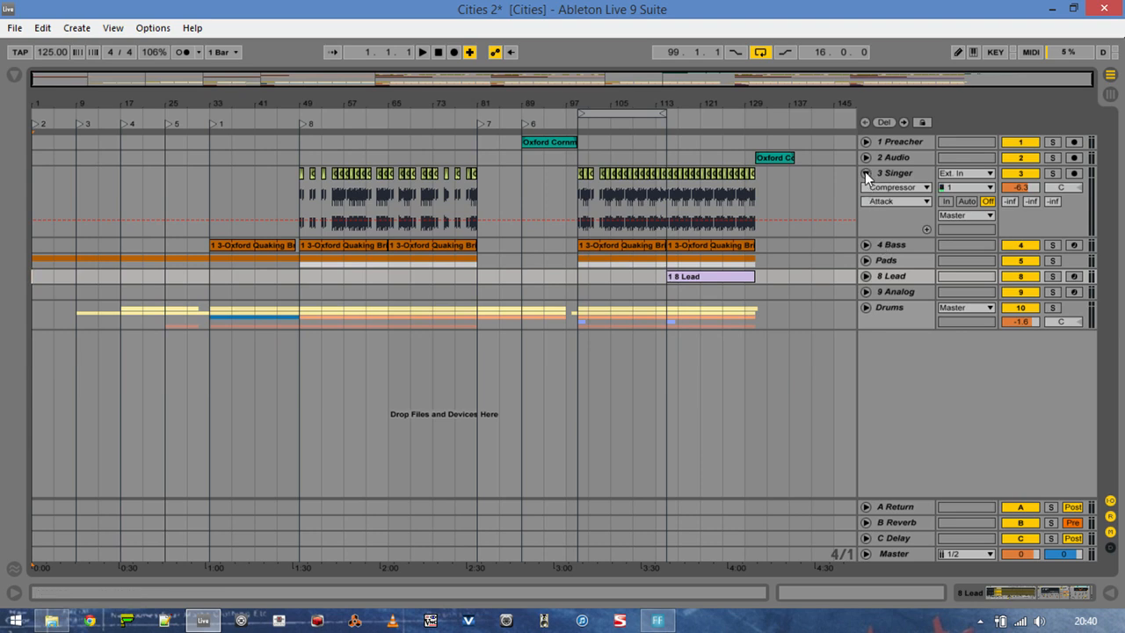
- Collapse the Singer track and expand the Drums group to show Kick, Snare, Hats, Cymbals and Percussion
left_click(866, 173)
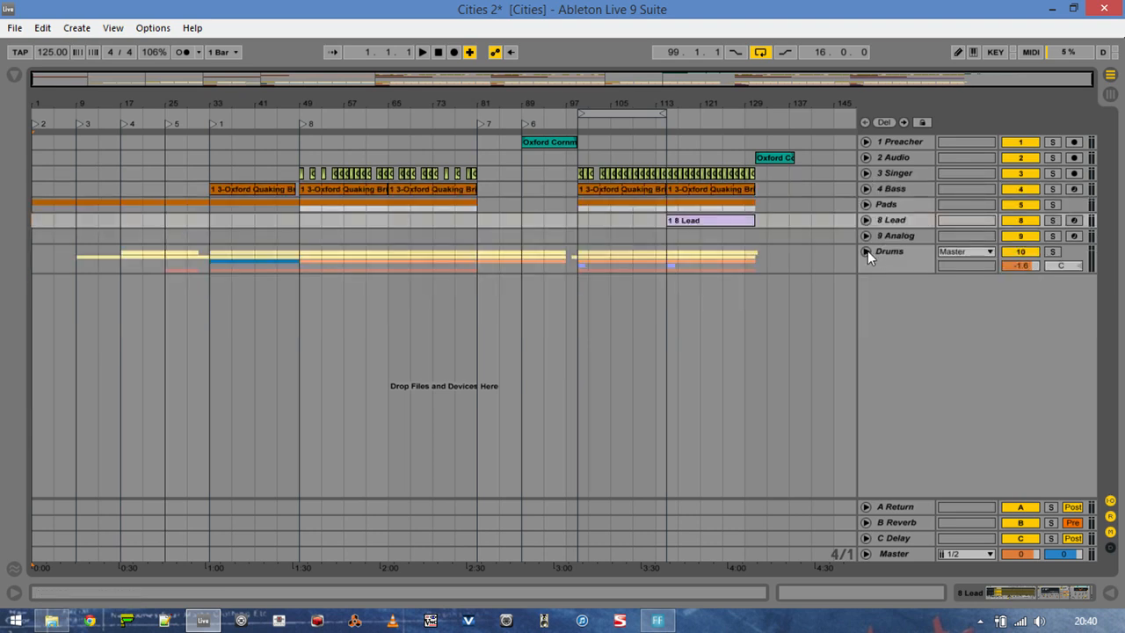
left_click(866, 251)
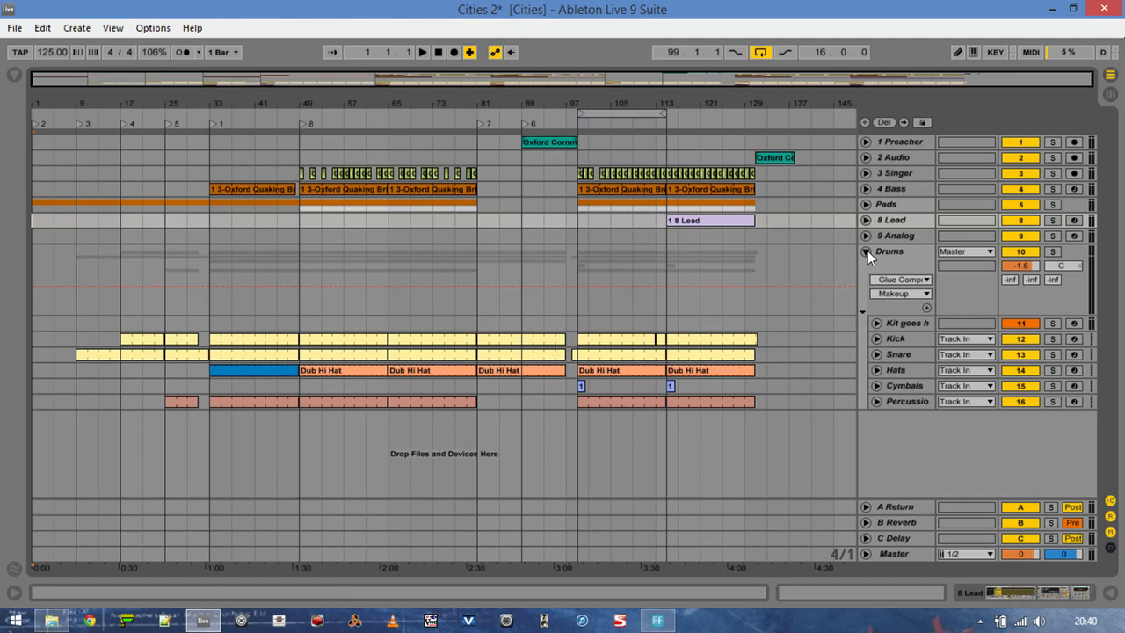
left_click(901, 322)
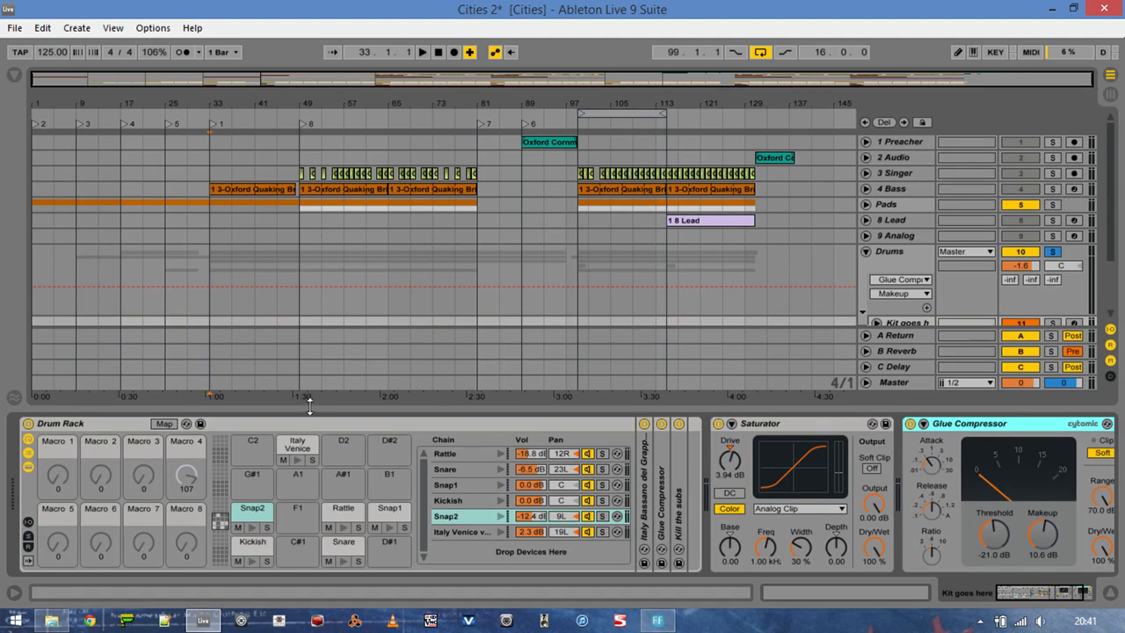
mouse_move(321, 405)
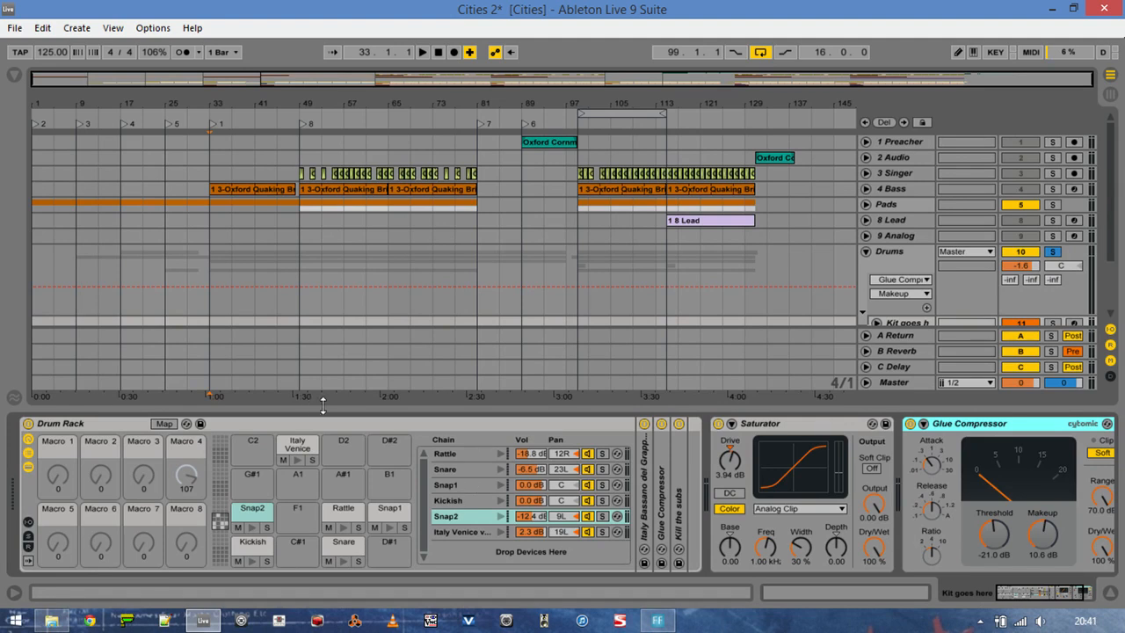
- Select the Kickish pad to show its 'Italy Burano main piazza' sample
left_click(252, 545)
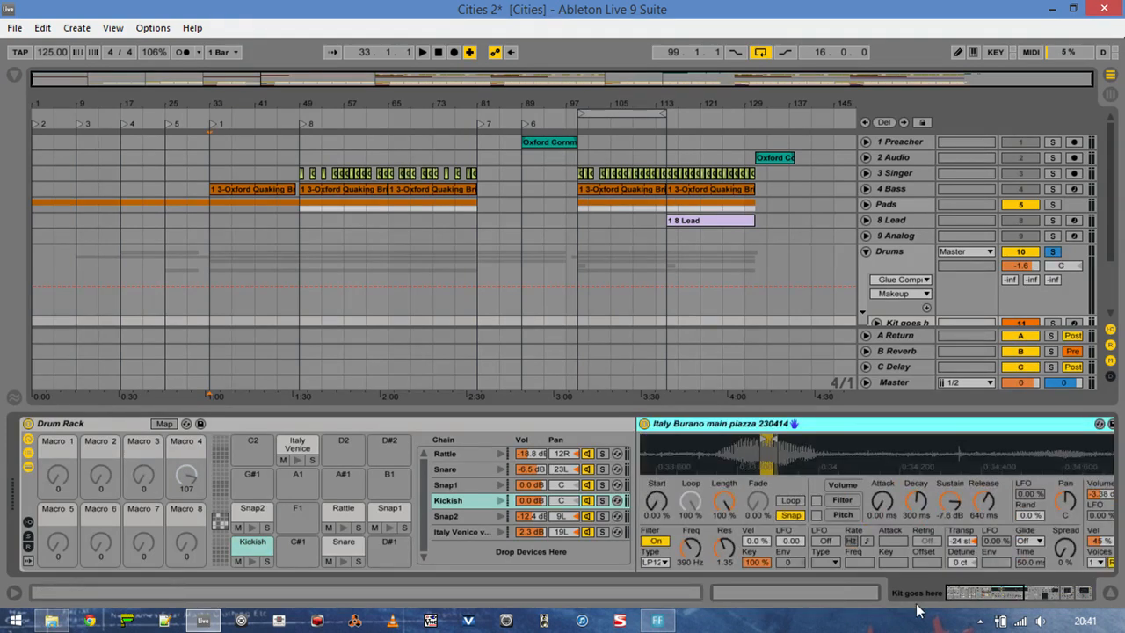
mouse_move(984, 593)
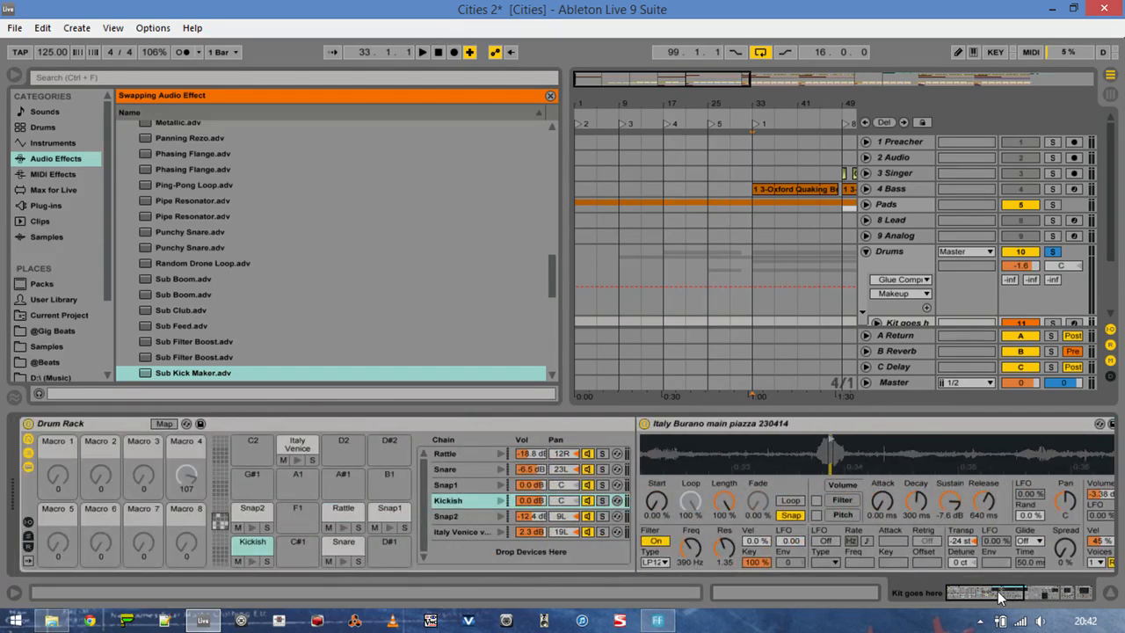
- View the Snap2 chain, browse the project's samples, and bring up the Snap1 pad's Grappa shop recording
left_click(448, 516)
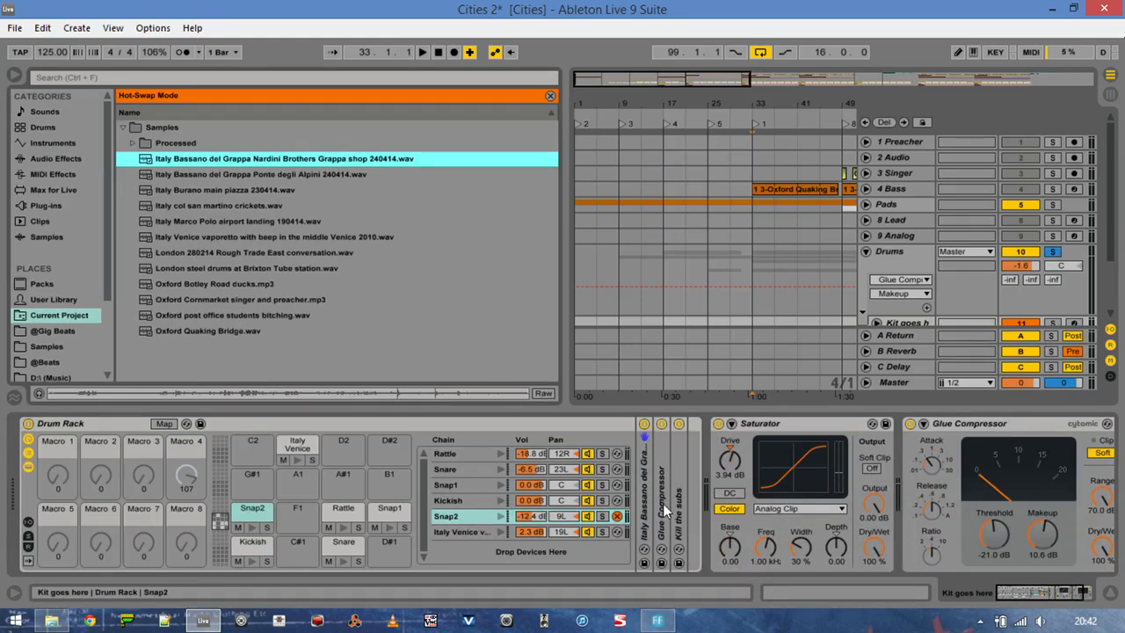
left_click(52, 142)
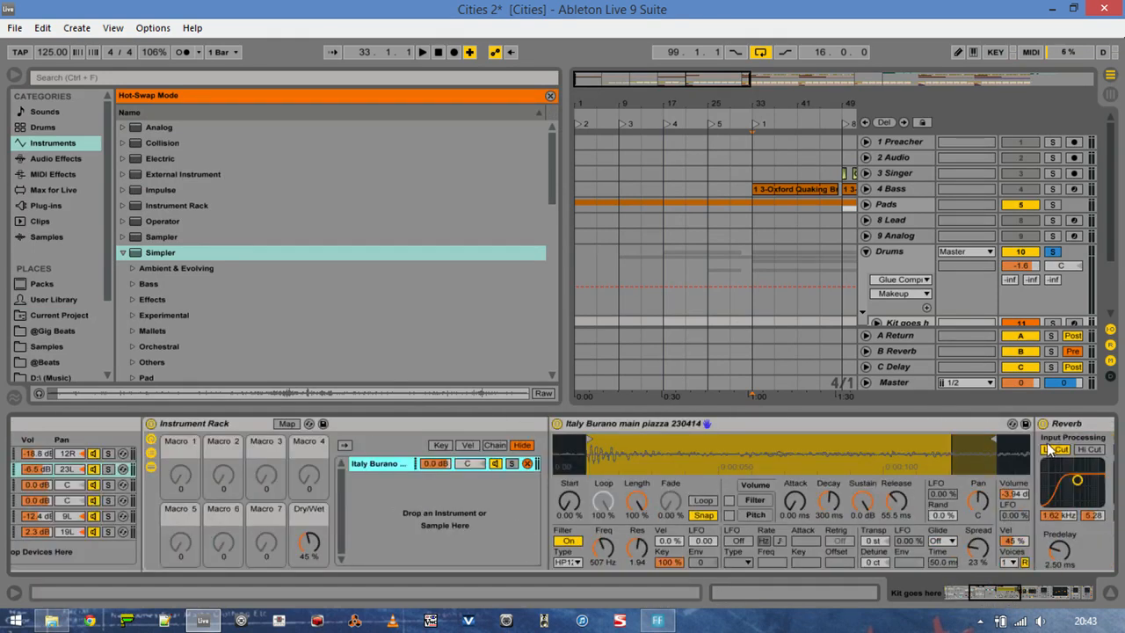
left_click(56, 159)
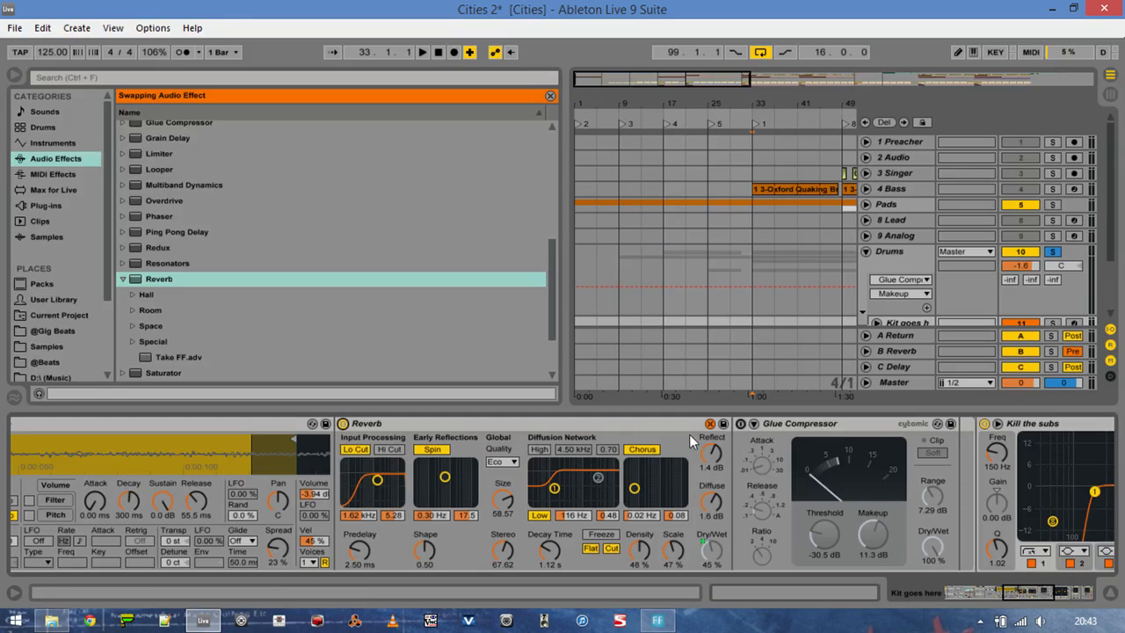
left_click(122, 126)
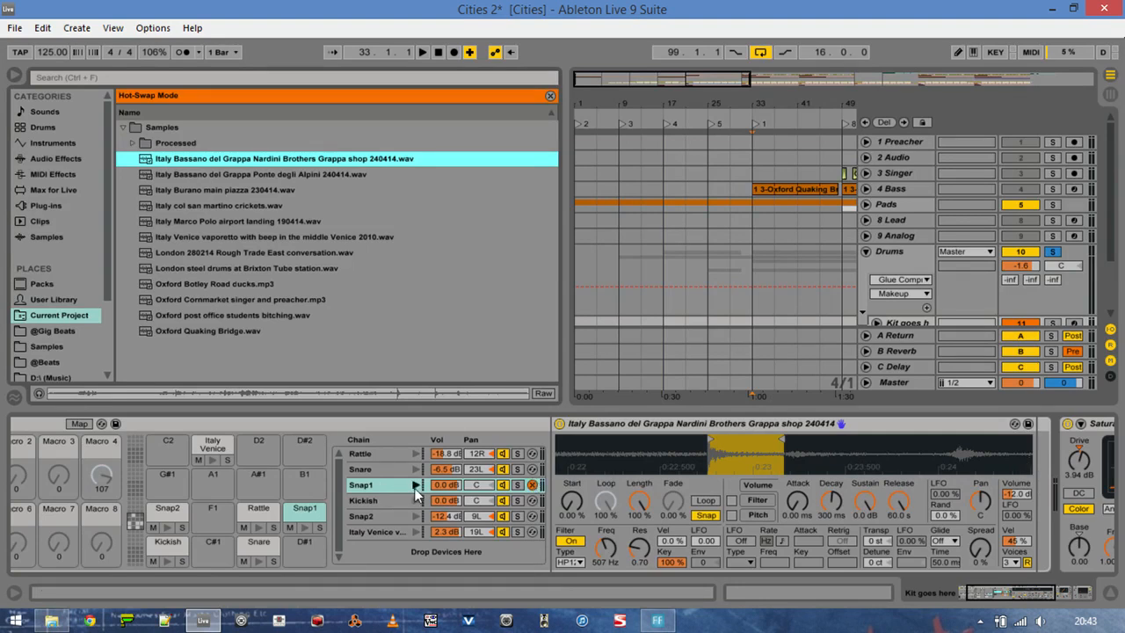
mouse_move(415, 518)
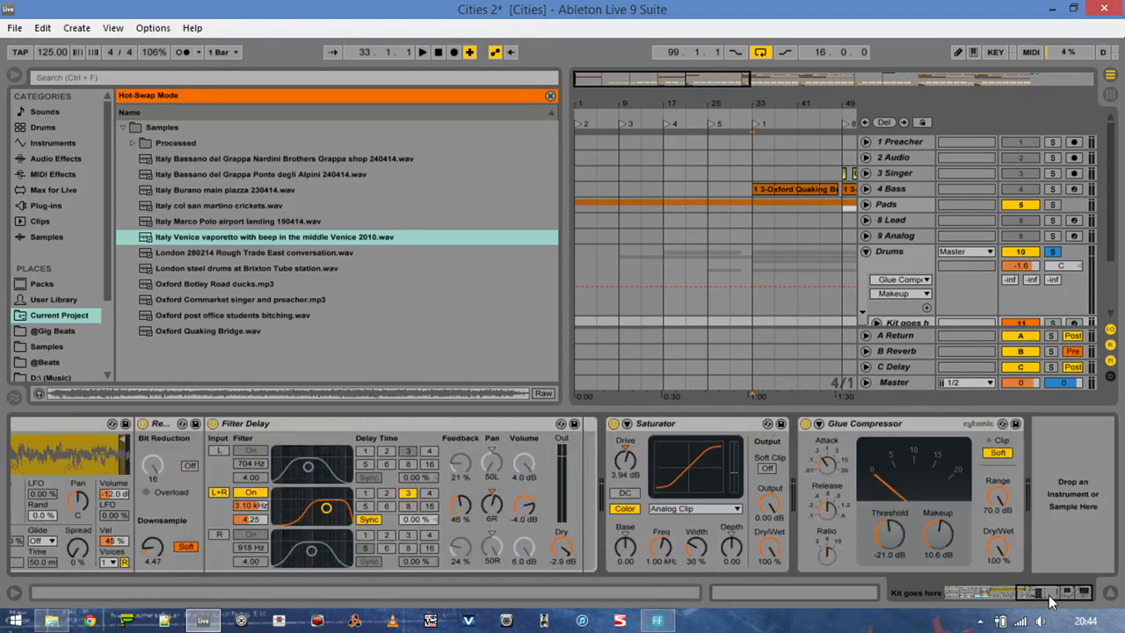
mouse_move(804, 453)
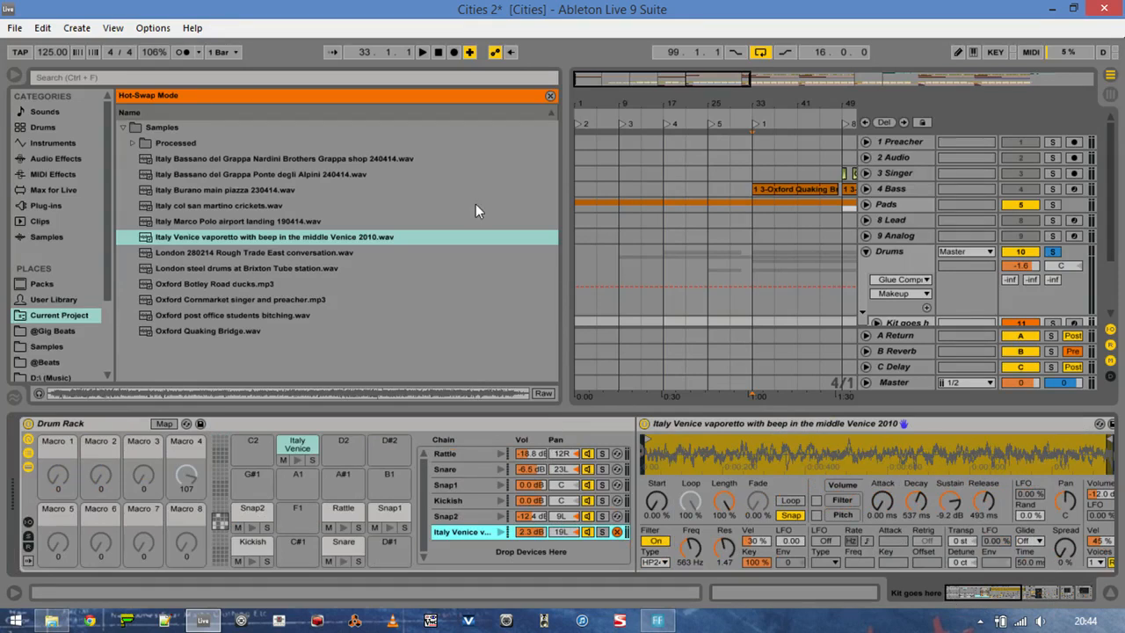
- Hide the sample browser, leaving the Italy Venice vaporetto chain in view
left_click(551, 95)
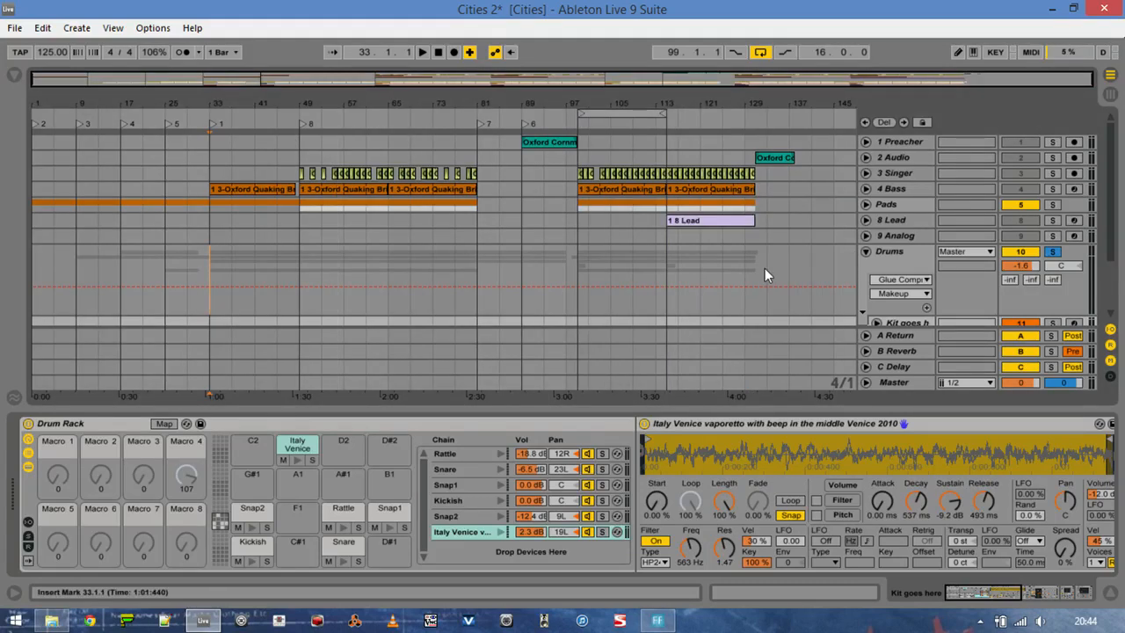
mouse_move(766, 314)
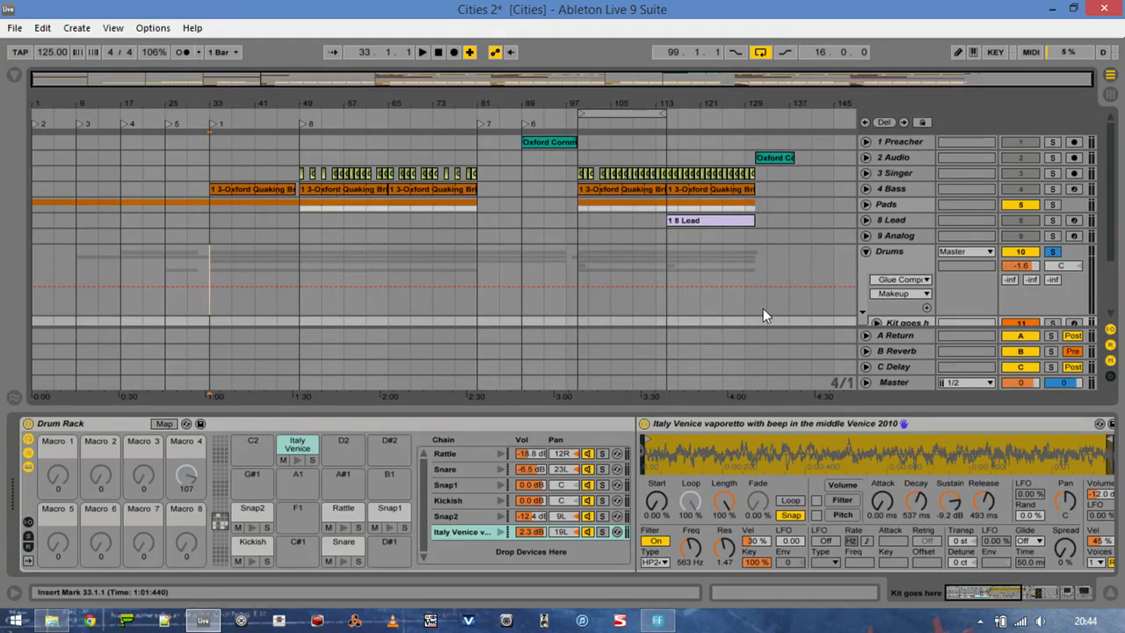
scroll("down", 3)
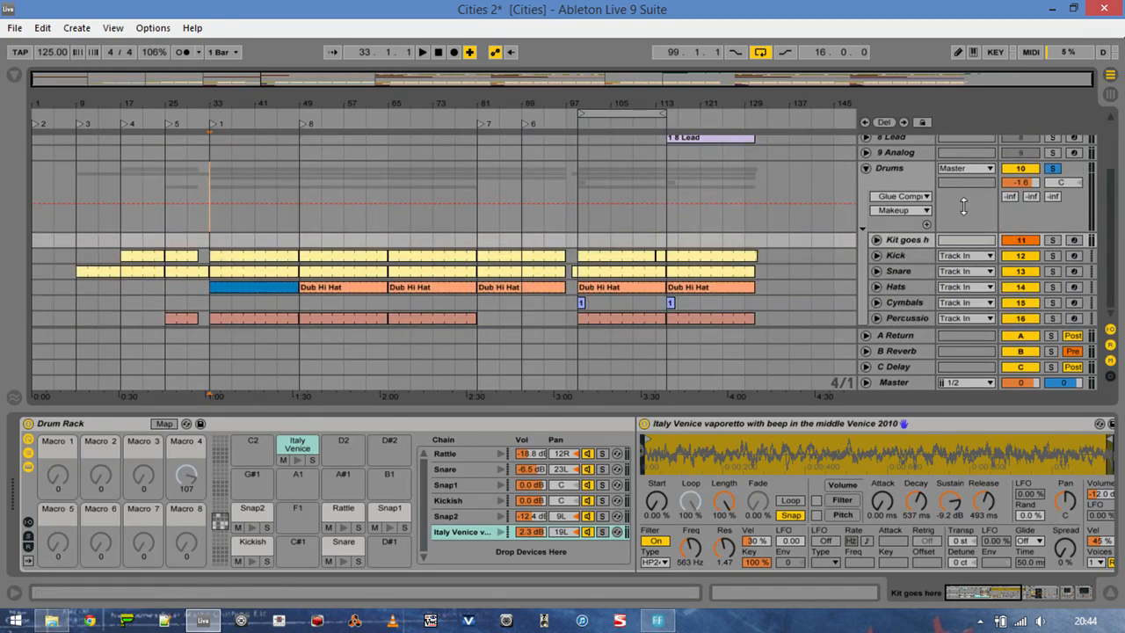
left_click(896, 255)
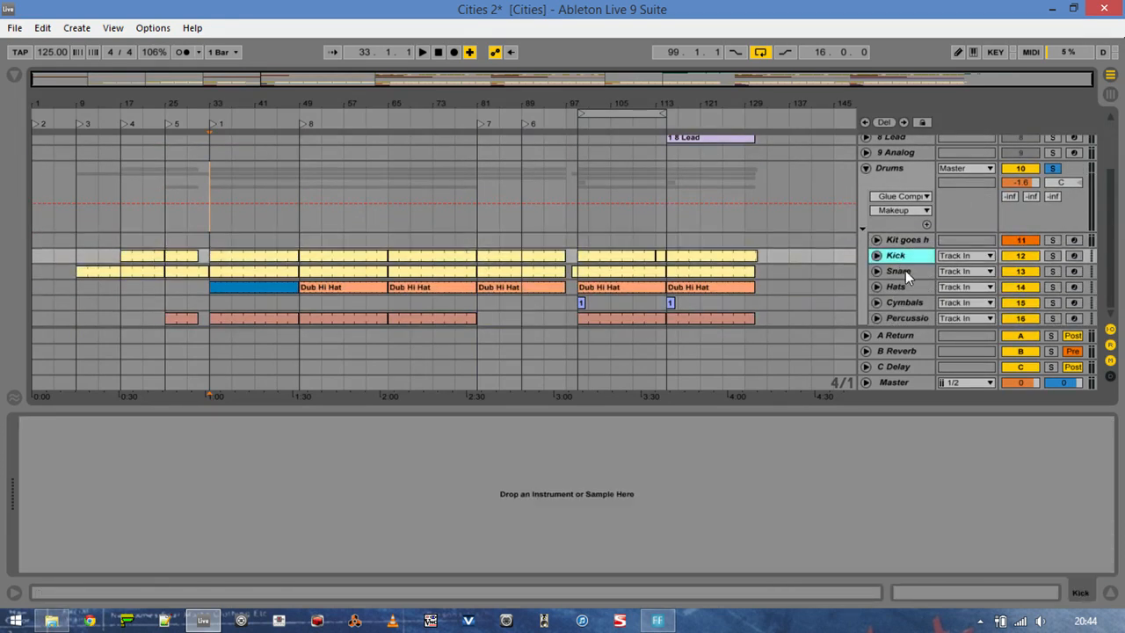
left_click(896, 287)
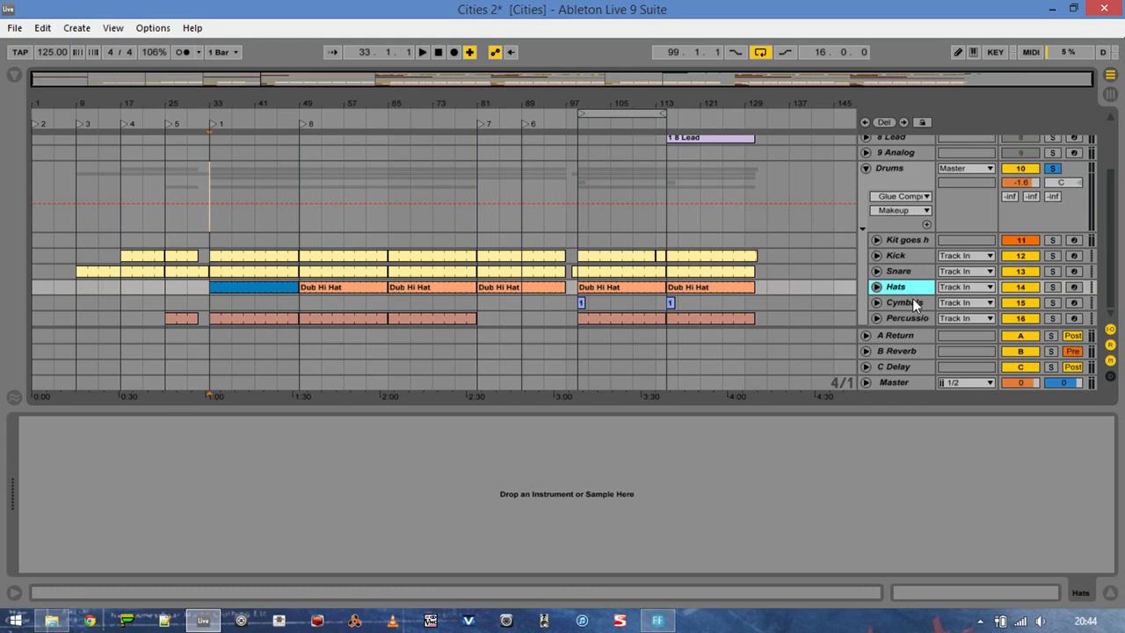
left_click(906, 317)
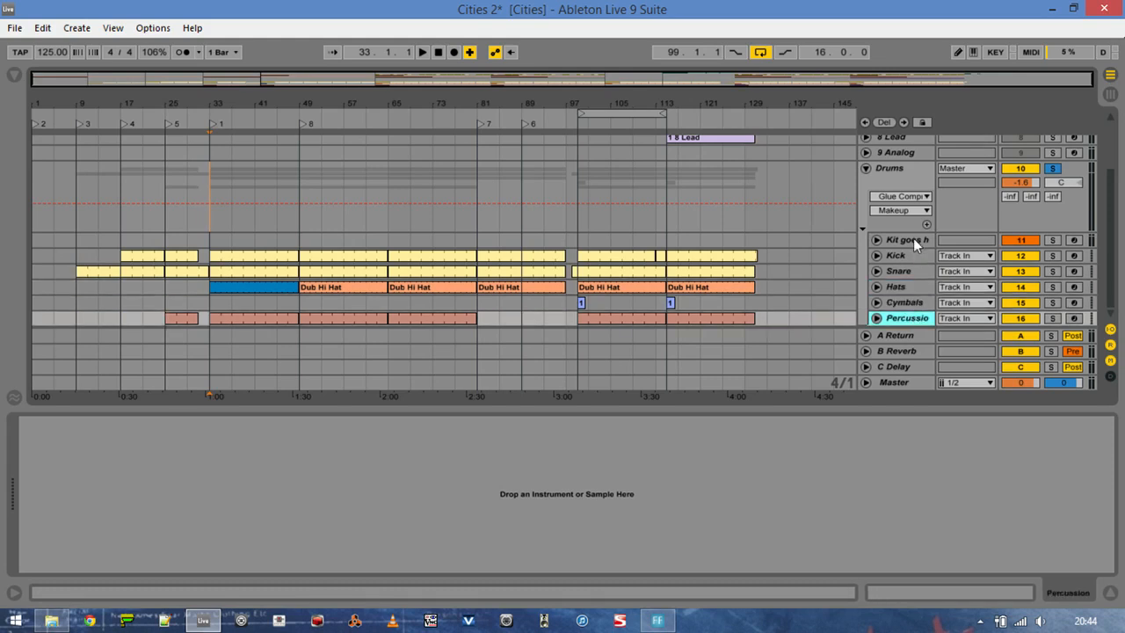
left_click(905, 239)
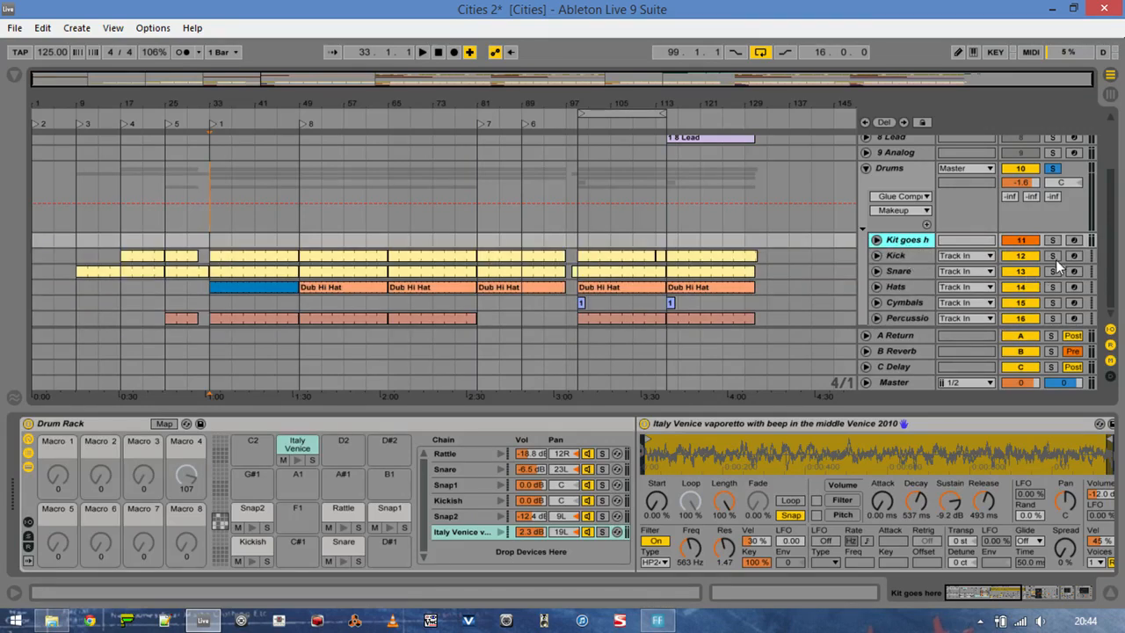
- Solo Kick, Snare and Percussion in turn, then solo the Drums group and stop playback
left_click(1052, 255)
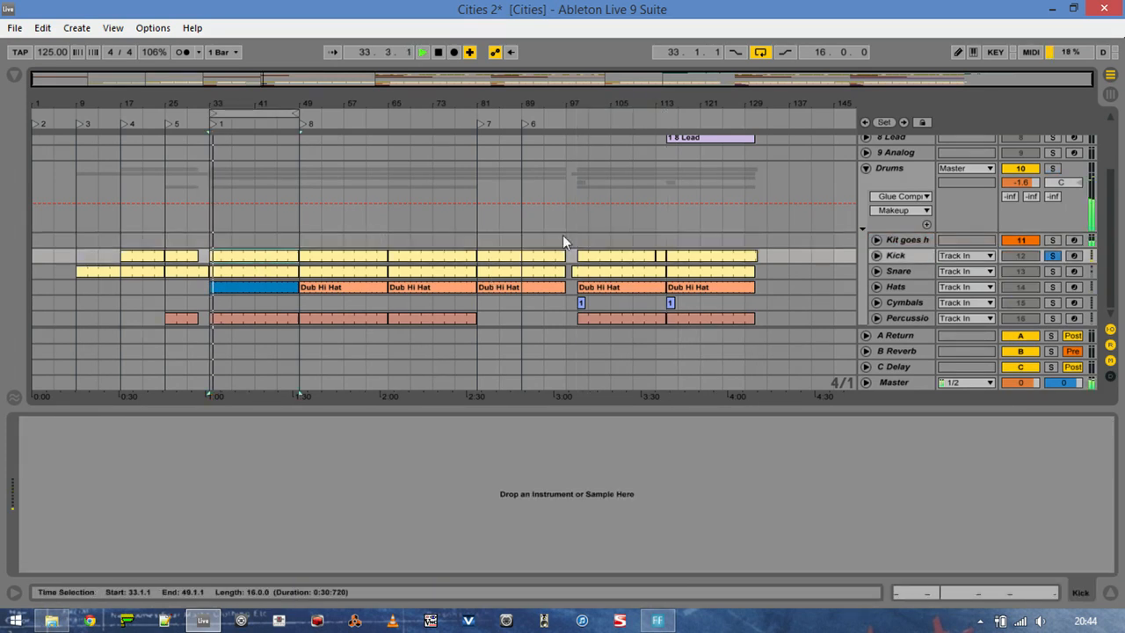
left_click(1052, 271)
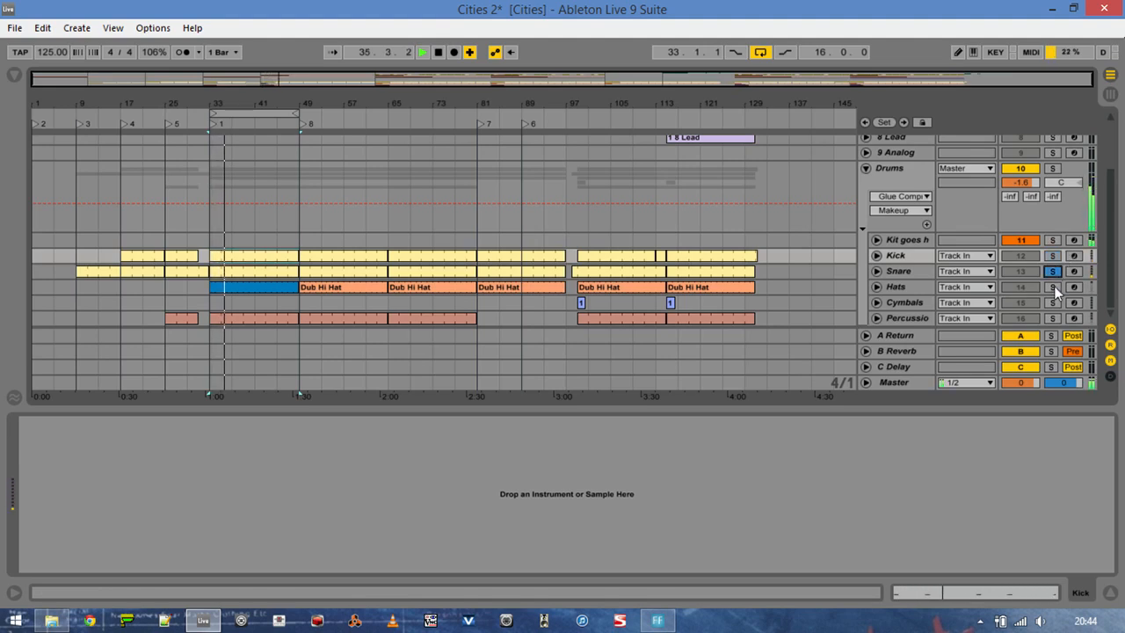
left_click(1052, 287)
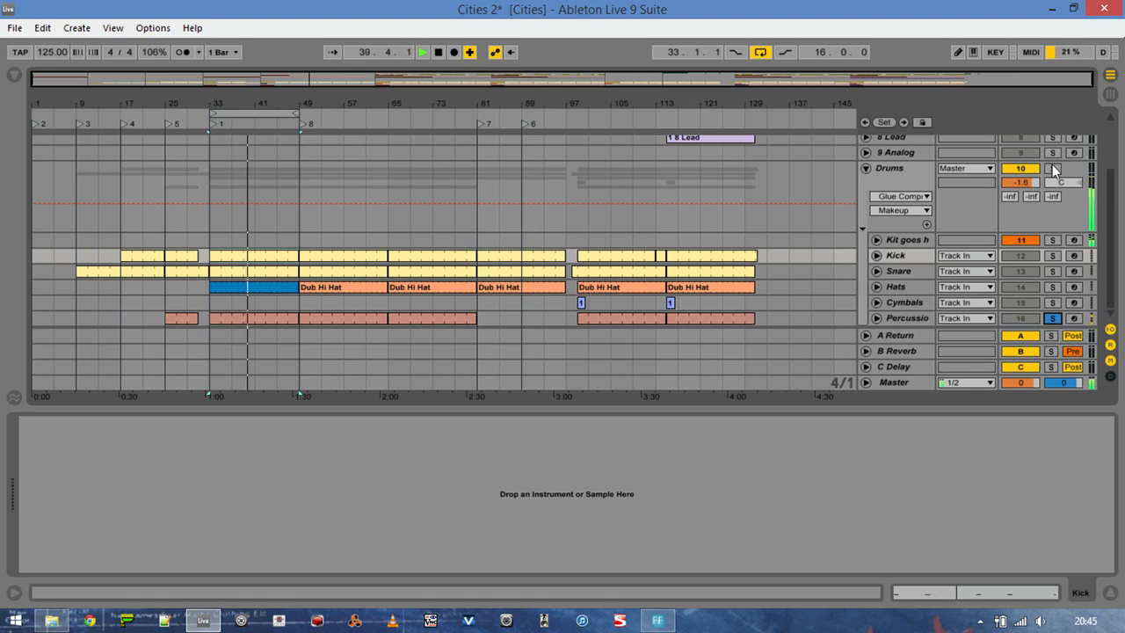
left_click(1052, 167)
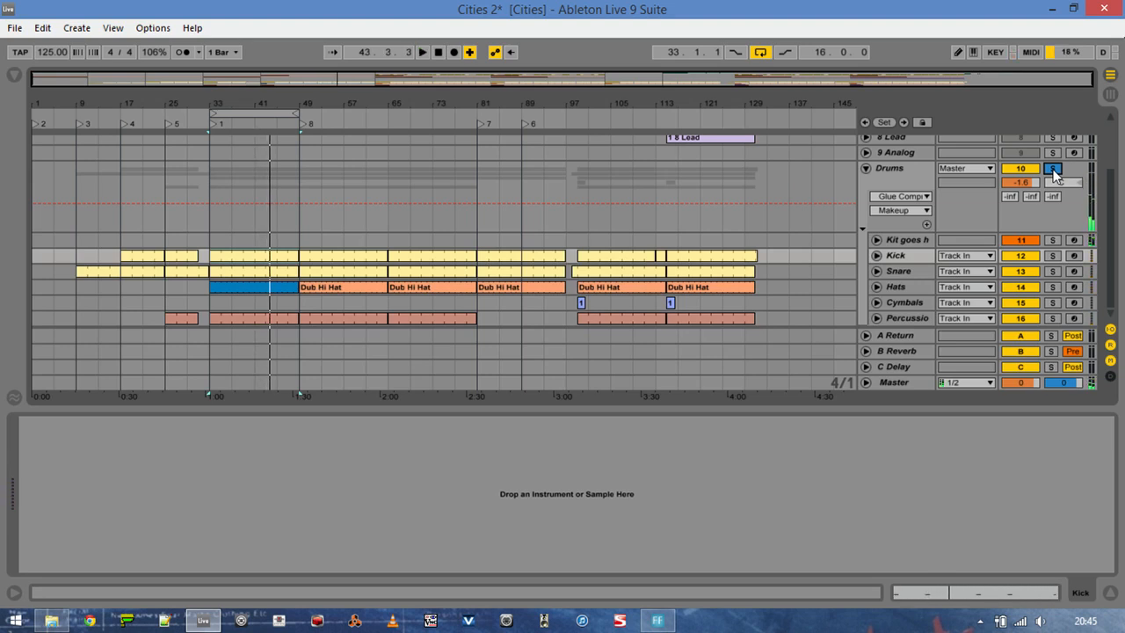
left_click(1052, 168)
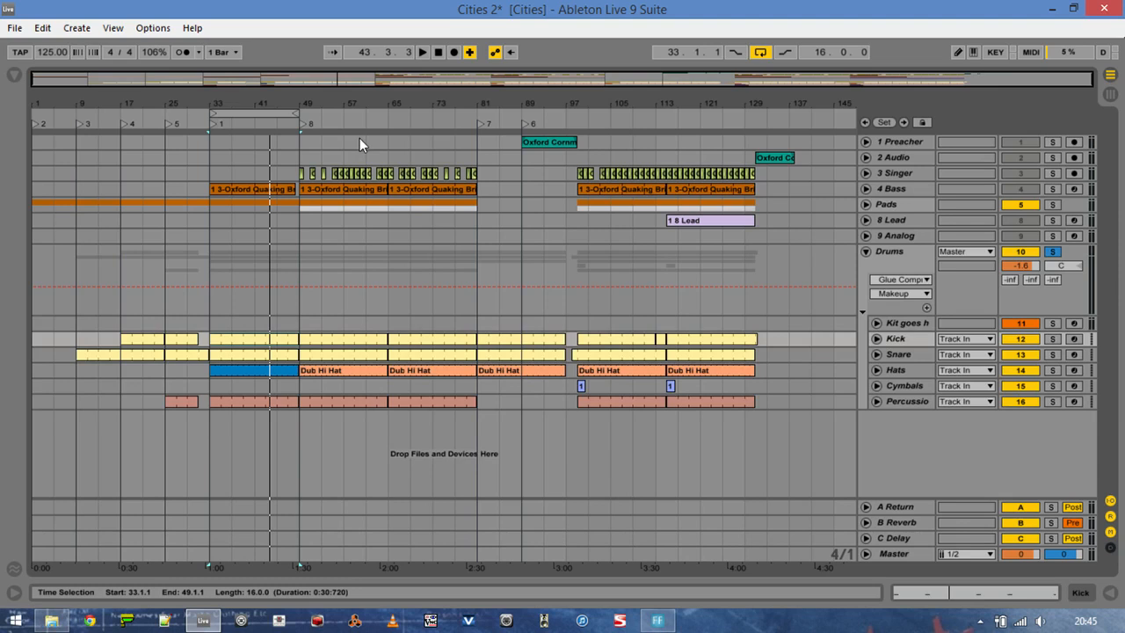
mouse_move(619, 214)
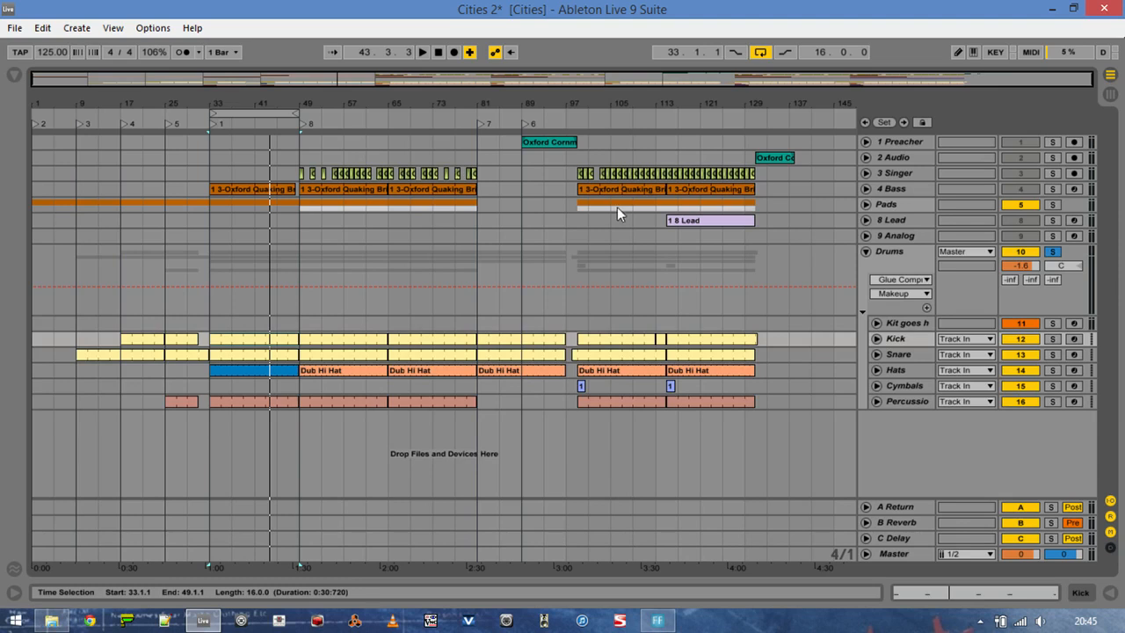
mouse_move(431, 271)
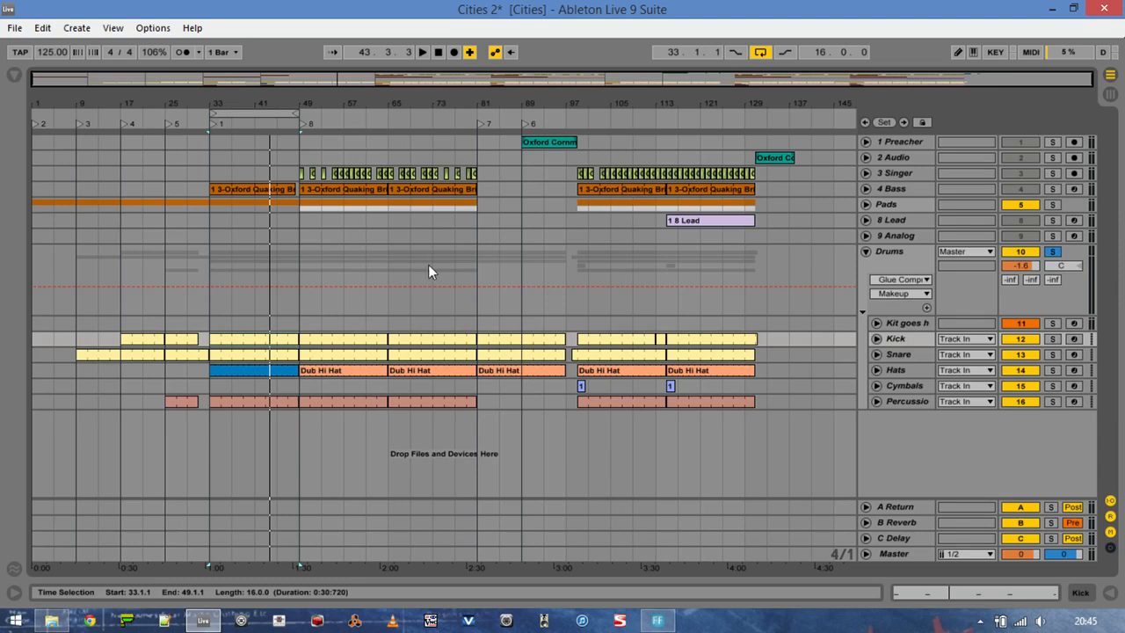